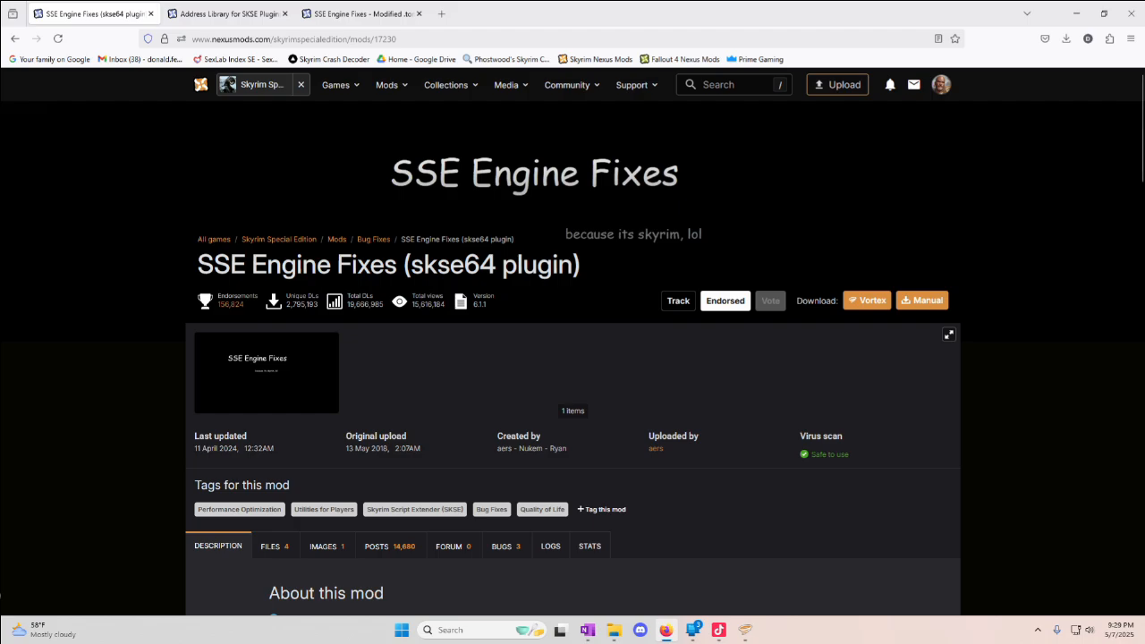
Step: Scroll the SSE Engine Fixes page, then switch to the Address Library for SKSE Plugins tab
{"action": "scroll", "scroll_direction": "down", "scroll_amount": 3}
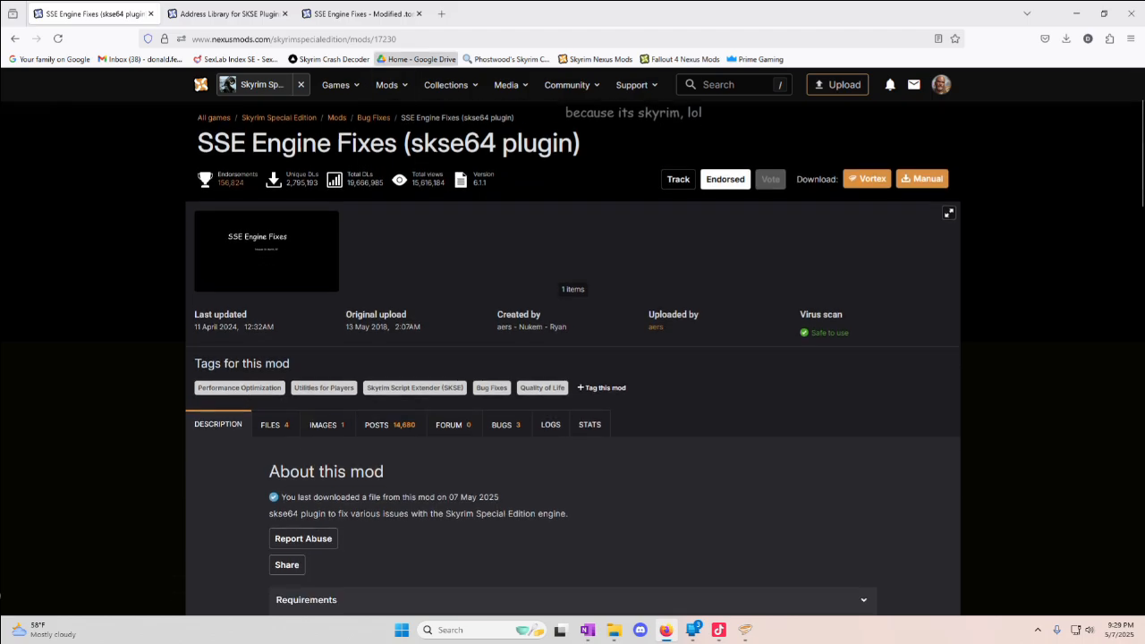
{"action": "left_click", "coordinate": [270, 424]}
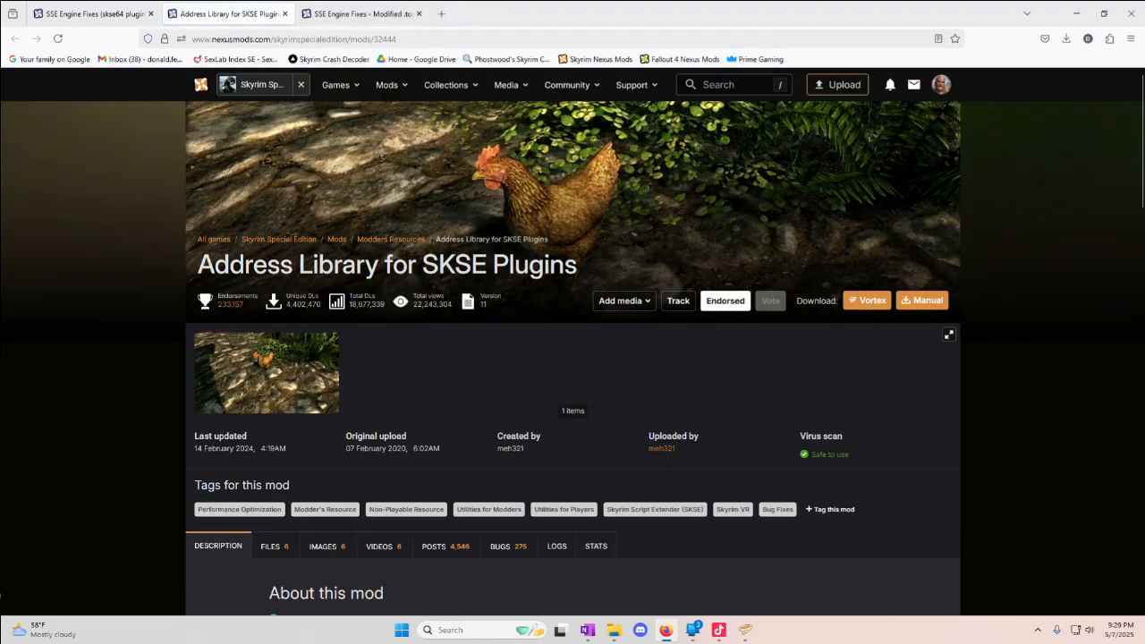
Step: Send Address Library's All in one (1.6.X) file from the Files list to the mod manager
{"action": "scroll", "scroll_direction": "down", "scroll_amount": 3}
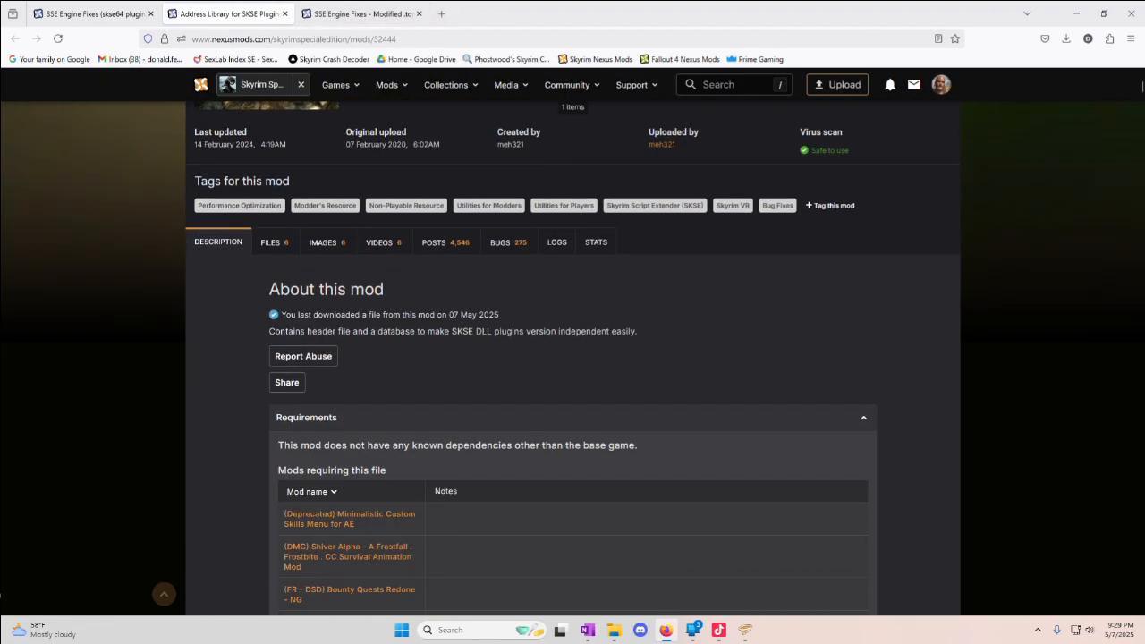
{"action": "left_click", "coordinate": [270, 241]}
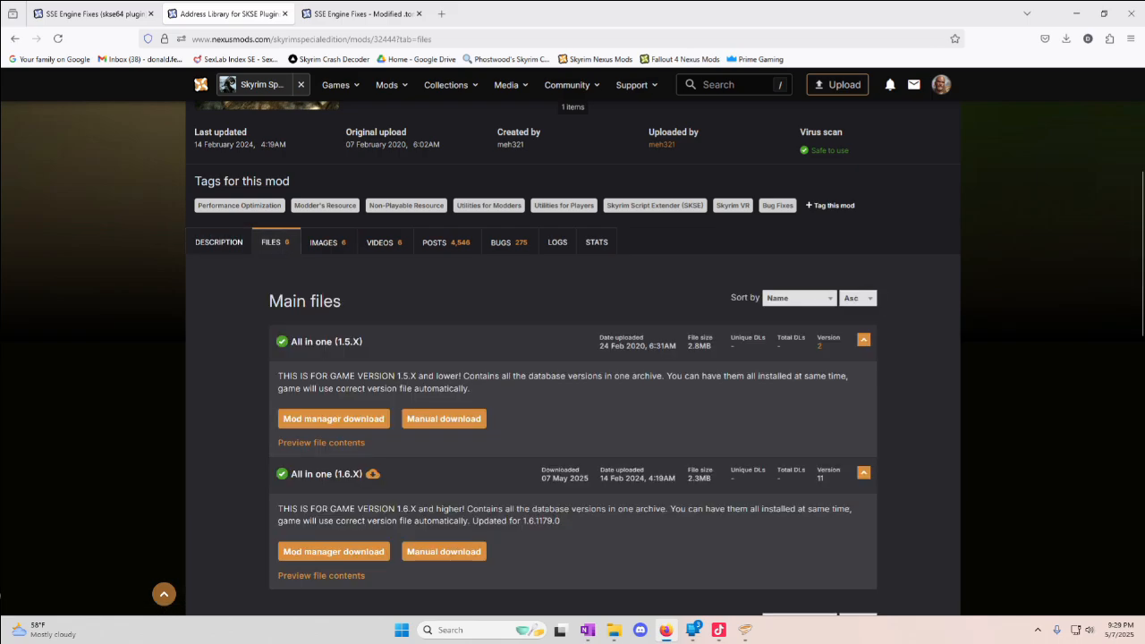
{"action": "scroll", "scroll_direction": "down", "scroll_amount": 3}
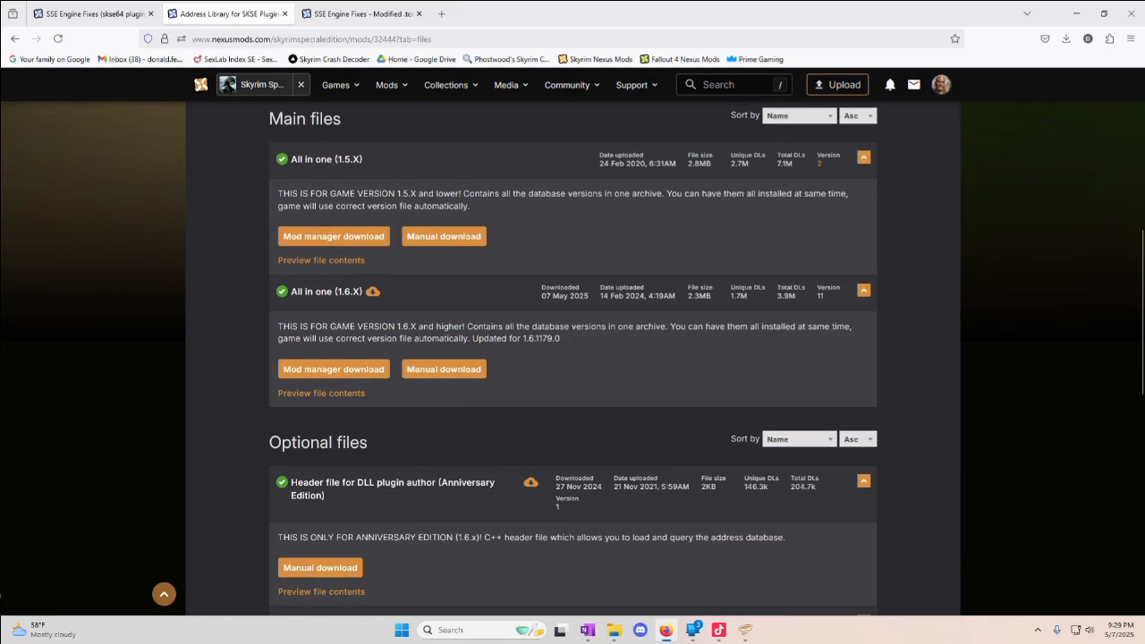
{"action": "scroll", "scroll_direction": "down", "scroll_amount": 3}
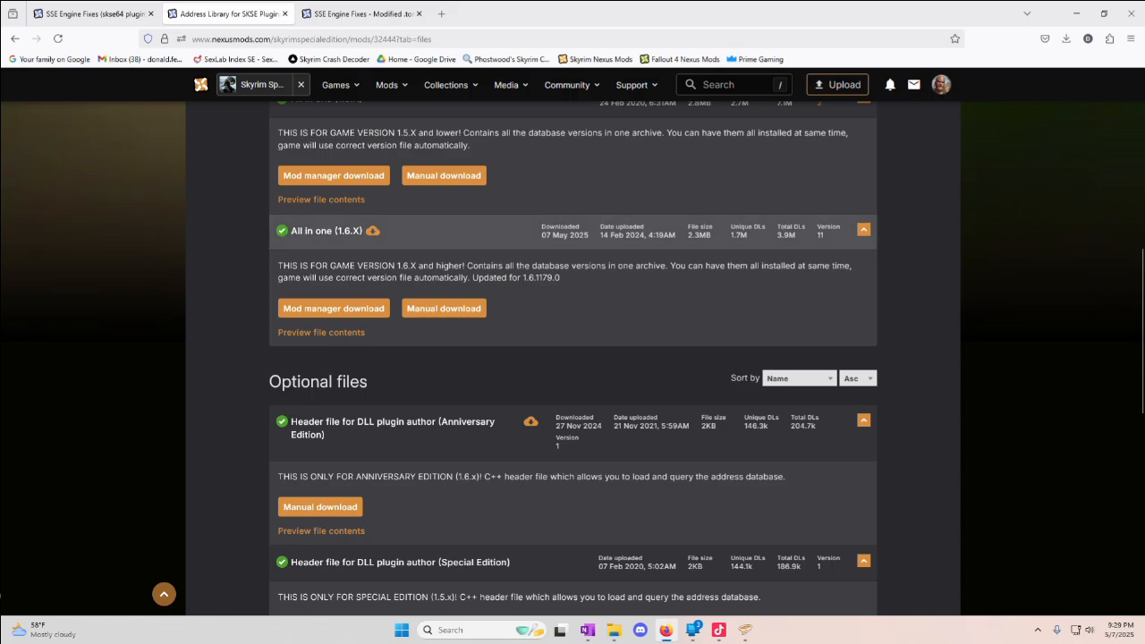
{"action": "left_click", "coordinate": [333, 307]}
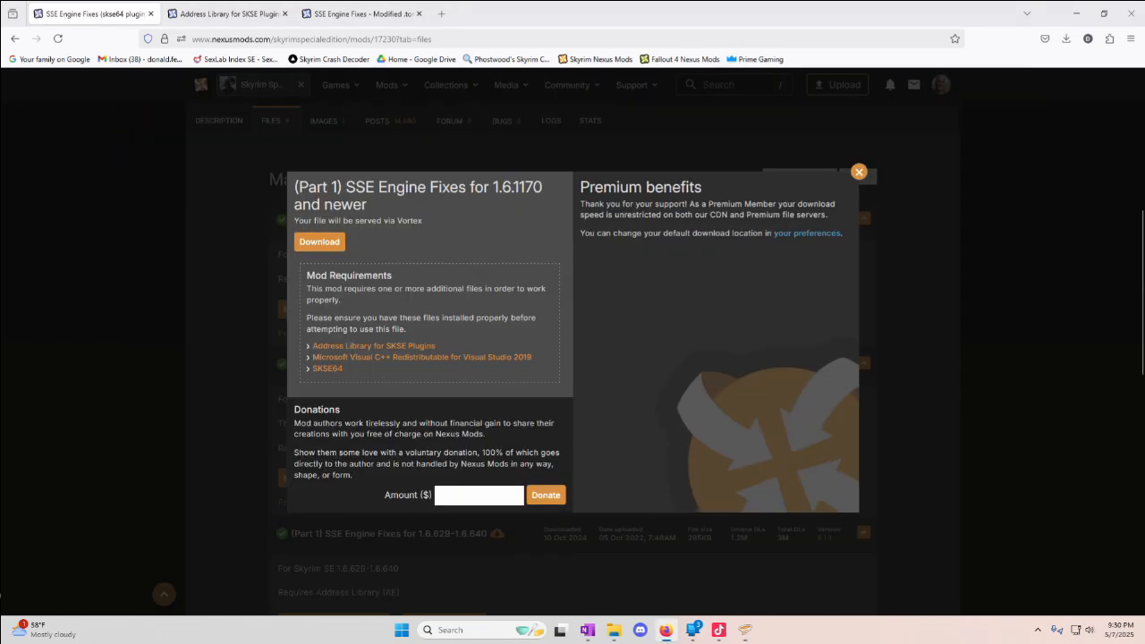
Step: Confirm the Part 1 SSE Engine Fixes (1.6.1170+) download through Vortex
{"action": "left_click", "coordinate": [319, 242]}
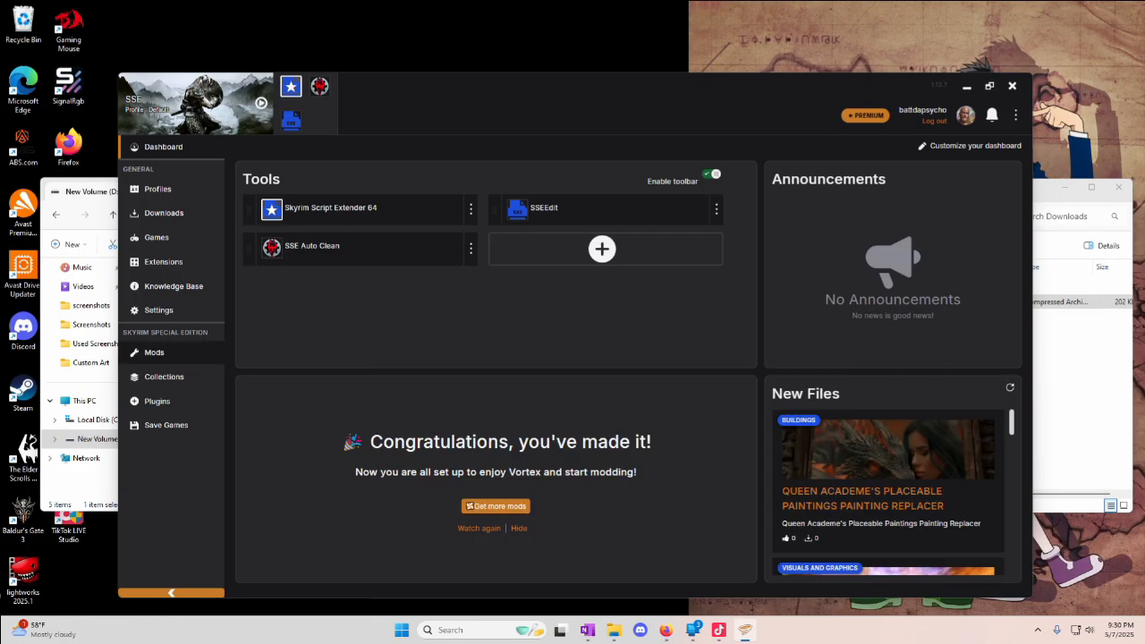
Step: Minimize Vortex to reveal the drive D and Downloads File Explorer windows
{"action": "left_click", "coordinate": [154, 352]}
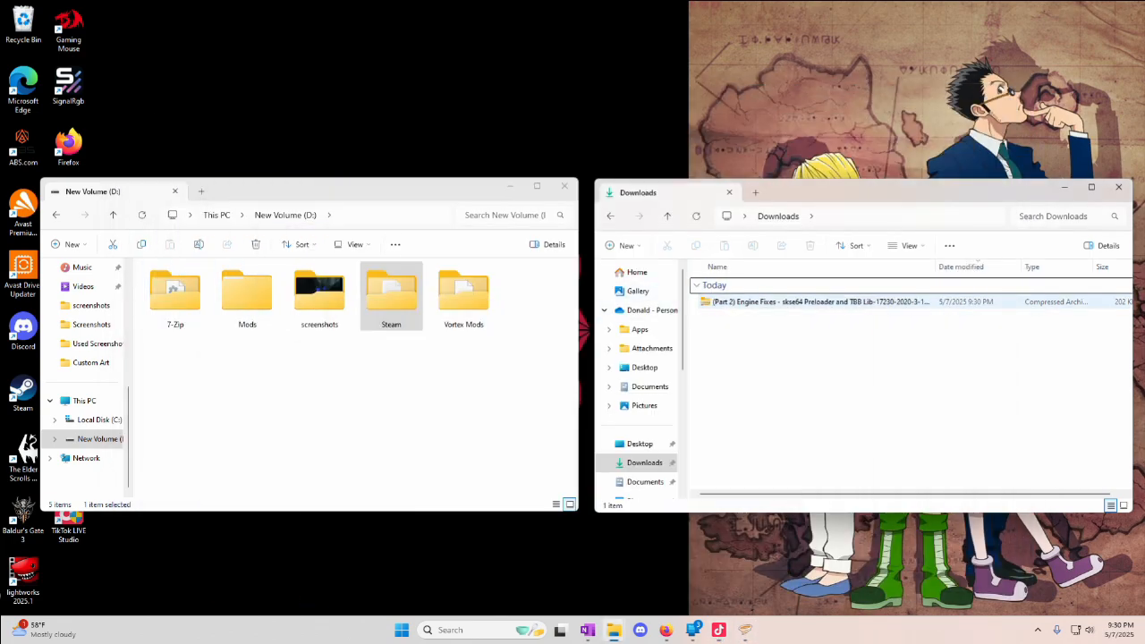
Step: Browse from drive D's Steam folder to Skyrim Special Edition and extract the Part 2 archive
{"action": "left_click", "coordinate": [819, 301]}
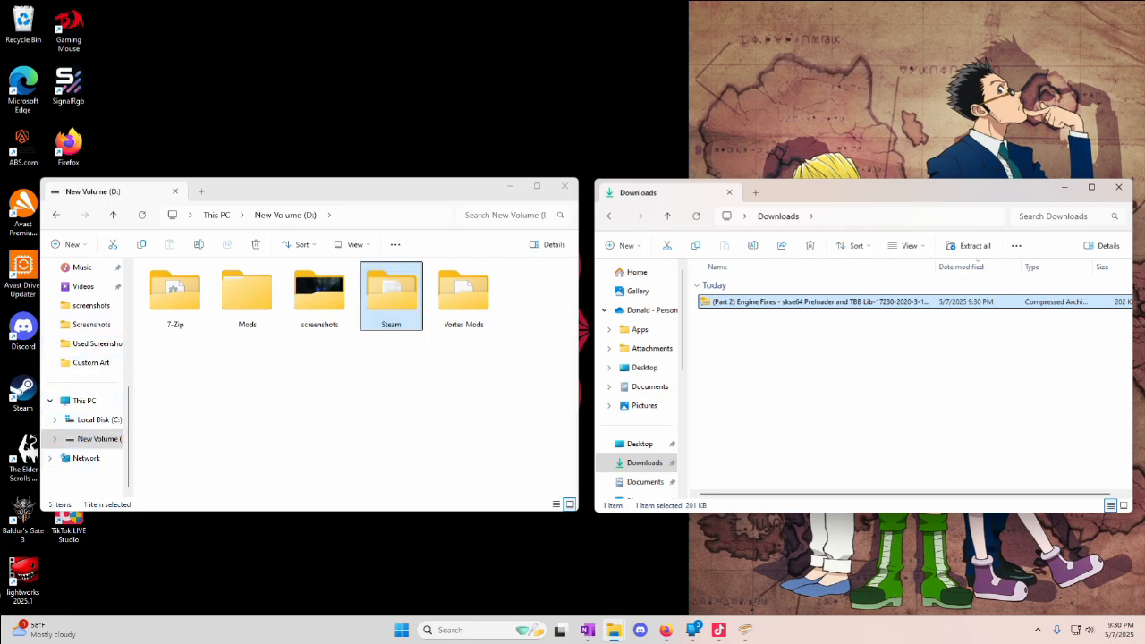
{"action": "double_click", "coordinate": [391, 295]}
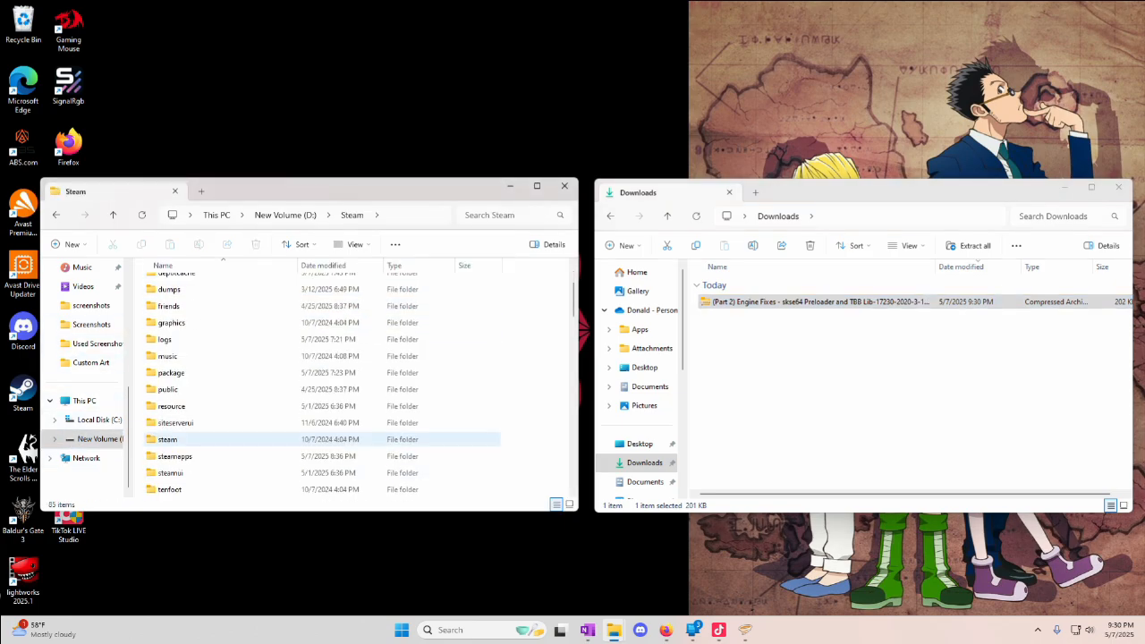
{"action": "double_click", "coordinate": [174, 456]}
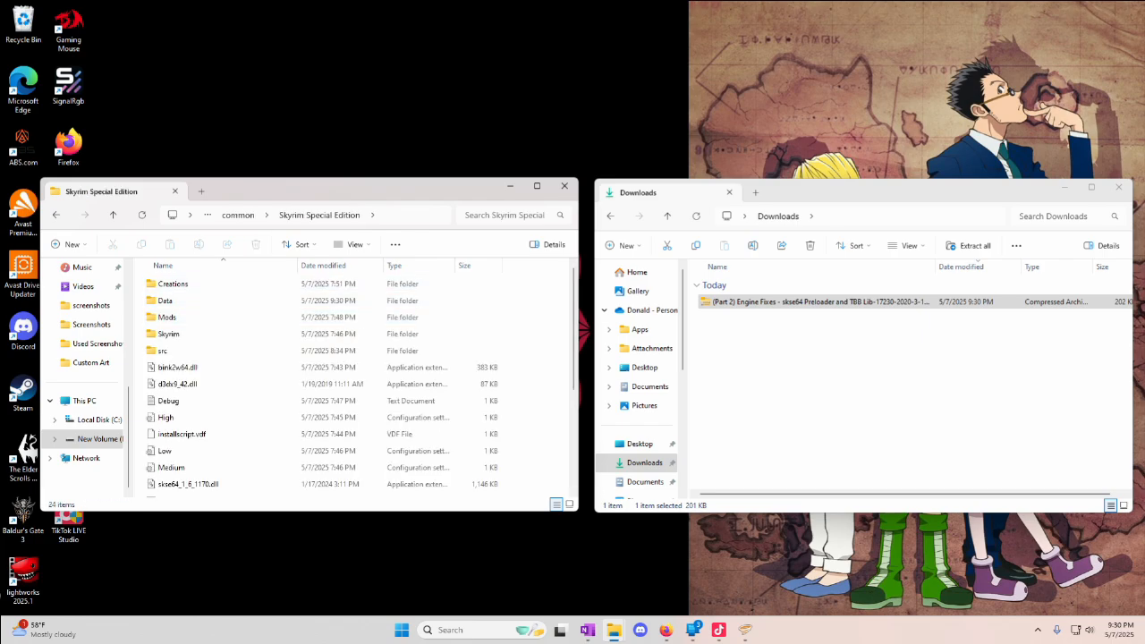
{"action": "scroll", "scroll_direction": "down", "scroll_amount": 3}
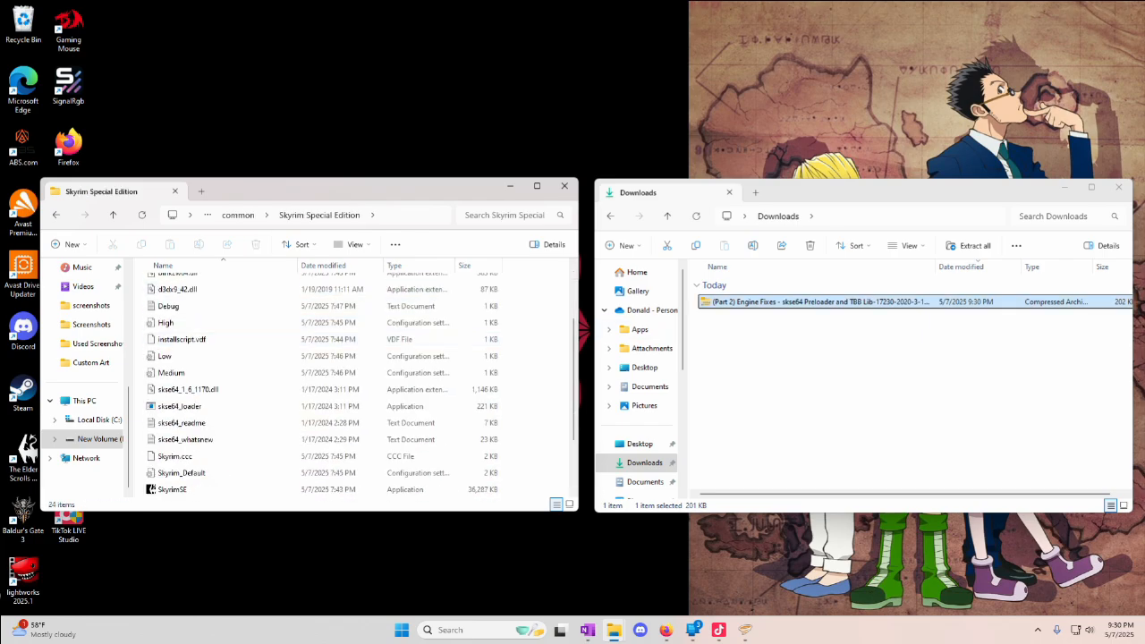
{"action": "right_click", "coordinate": [814, 301]}
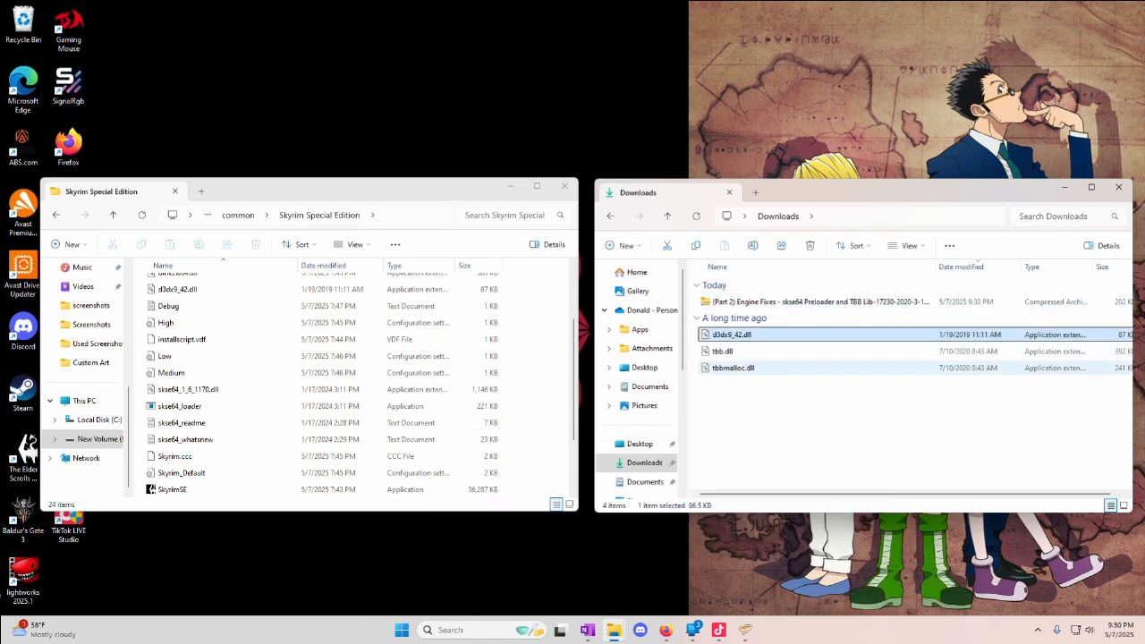
Step: Copy d3dx9_42.dll, tbb.dll and tbbmalloc.dll into Skyrim Special Edition, replacing existing files
{"action": "left_click_drag", "start_coordinate": [730, 350], "coordinate": [554, 349]}
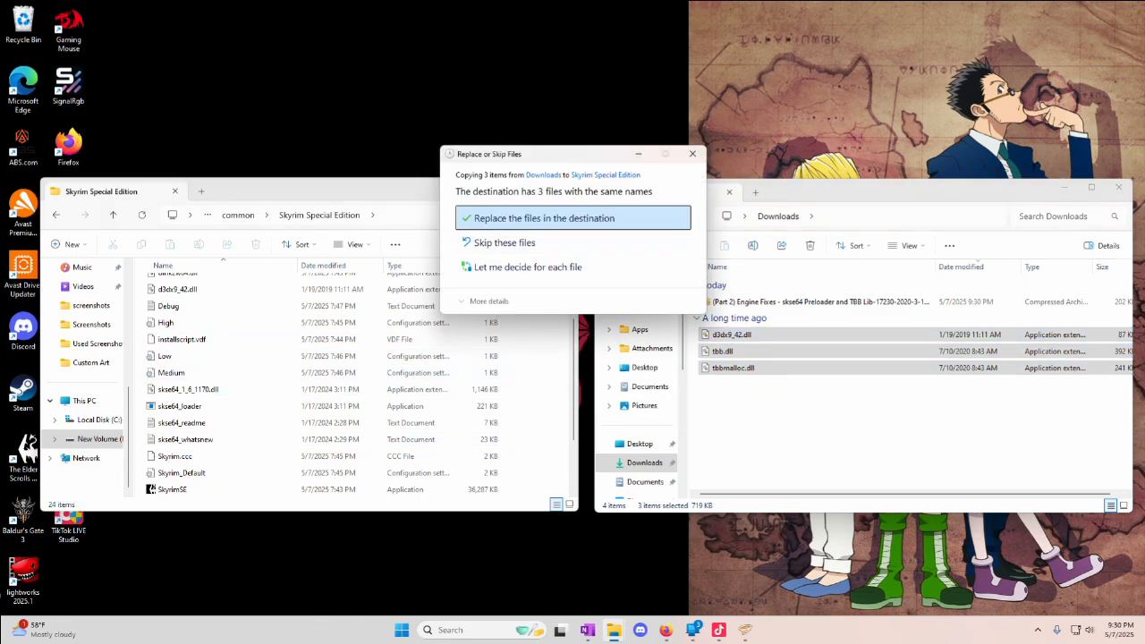
{"action": "left_click", "coordinate": [543, 218]}
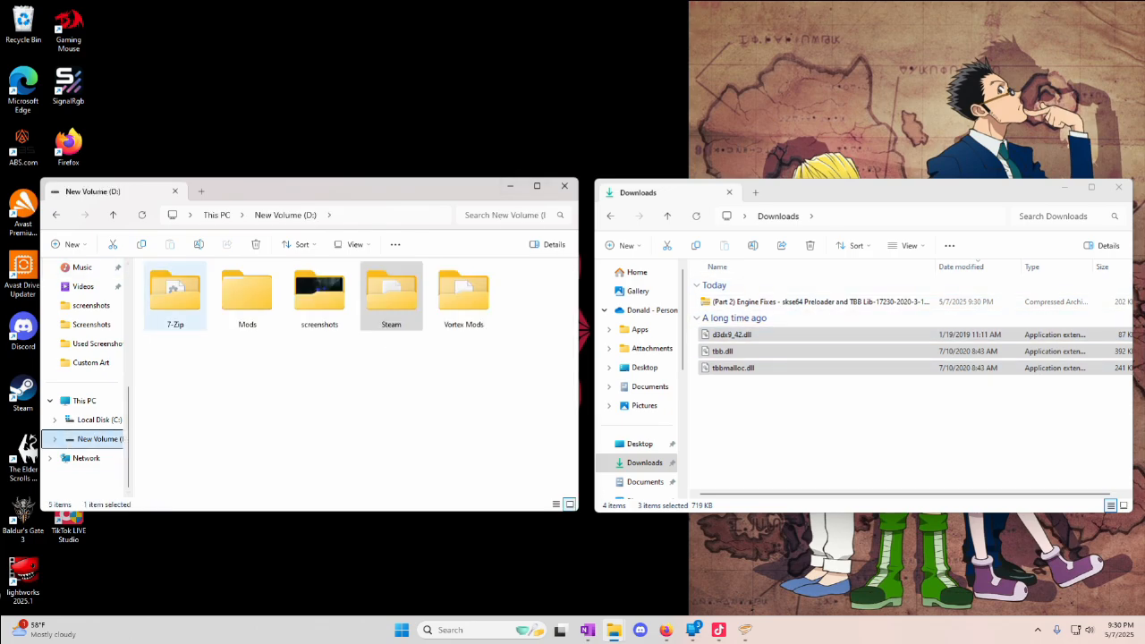
Step: Open D:\Mods\Skyrim Mods in the left File Explorer window
{"action": "double_click", "coordinate": [247, 288]}
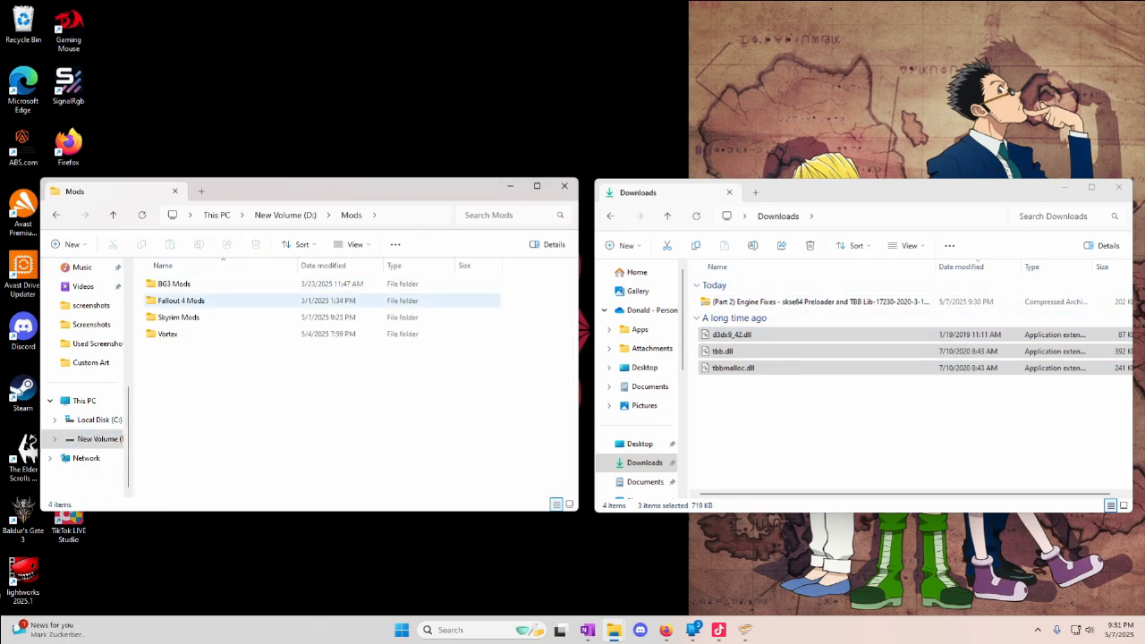
{"action": "double_click", "coordinate": [178, 317]}
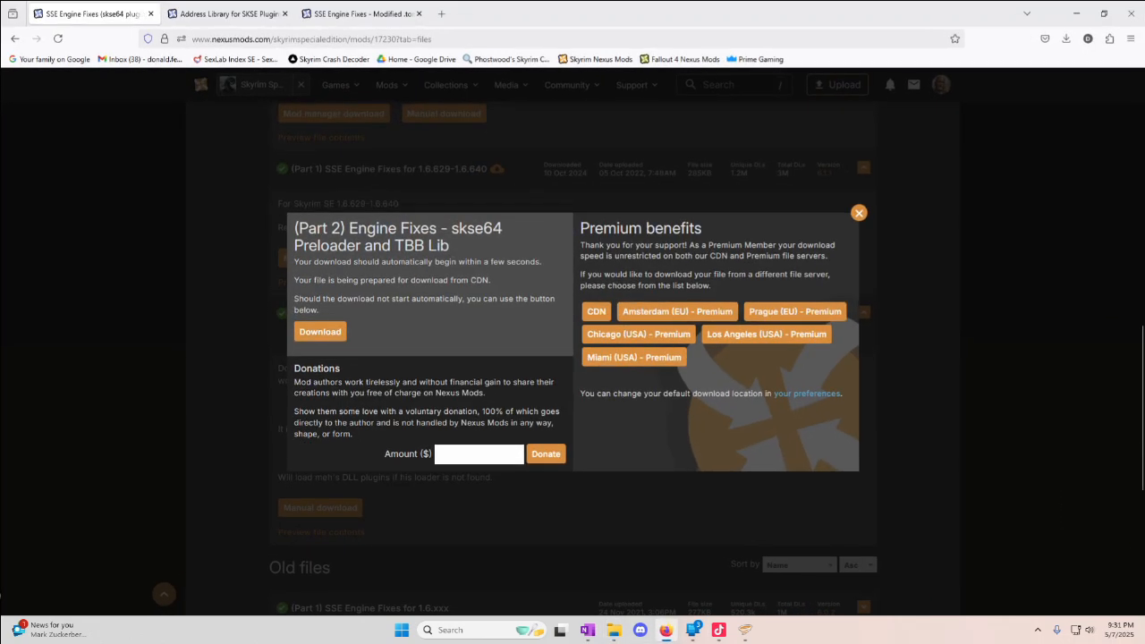
Step: Manually download Modifified TOML File v5 from the Modified .toml mod's Files list
{"action": "left_click", "coordinate": [858, 213]}
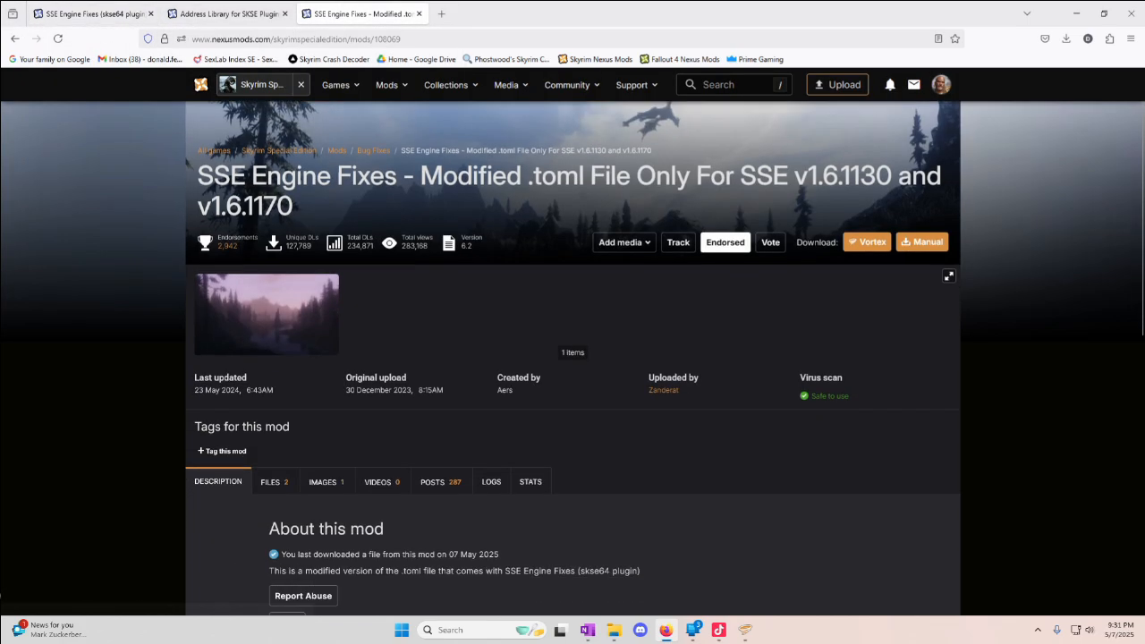
{"action": "left_click", "coordinate": [270, 482]}
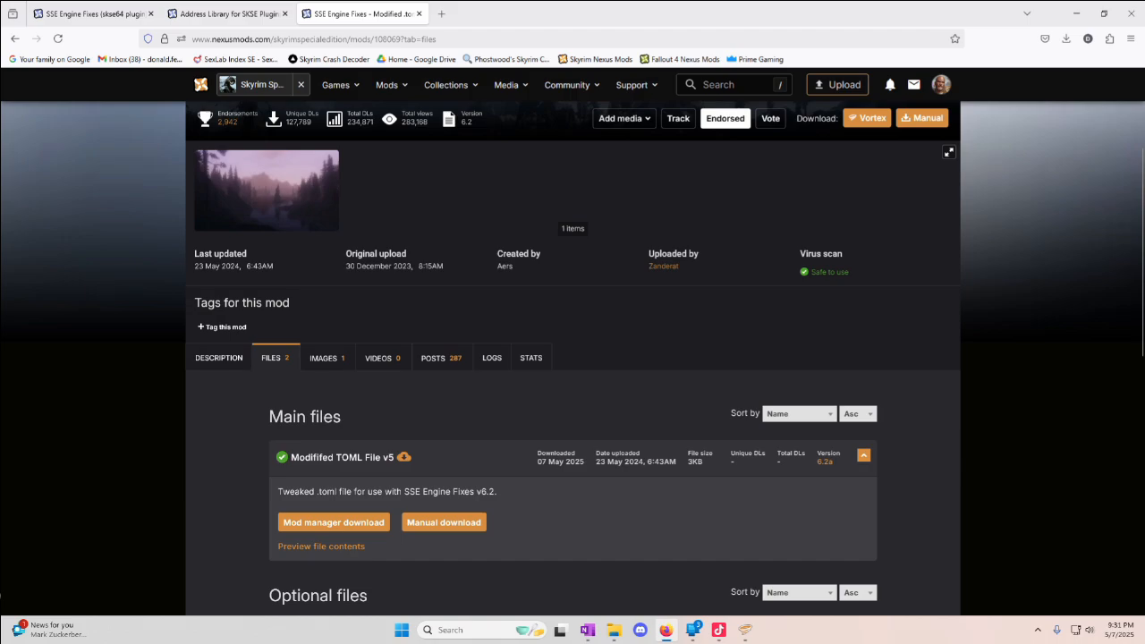
{"action": "scroll", "scroll_direction": "down", "scroll_amount": 3}
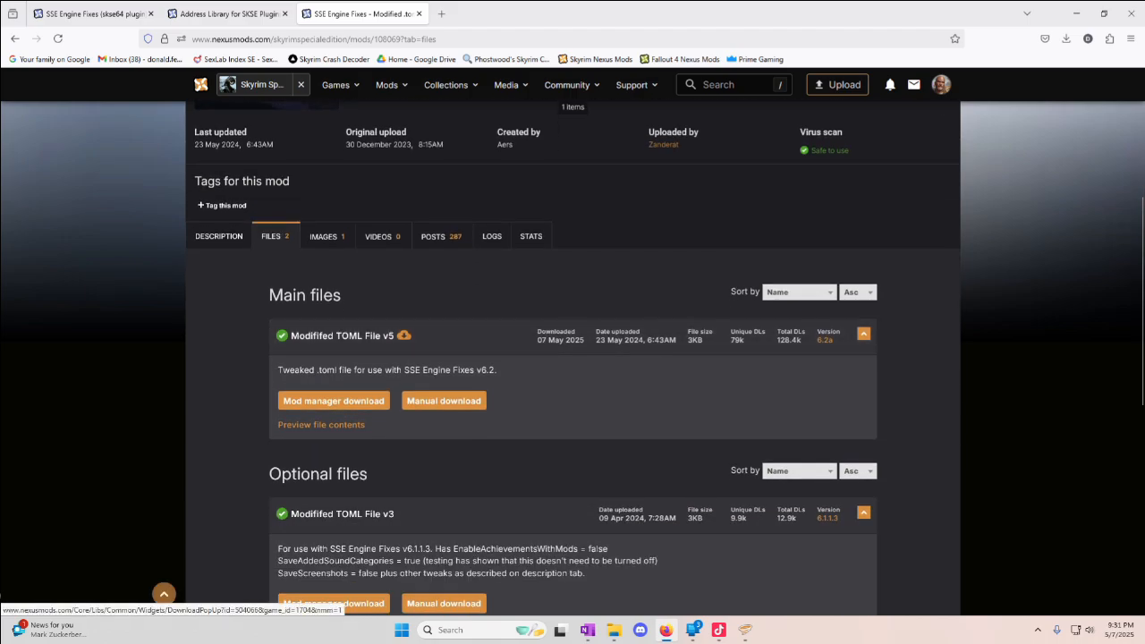
{"action": "left_click", "coordinate": [332, 400]}
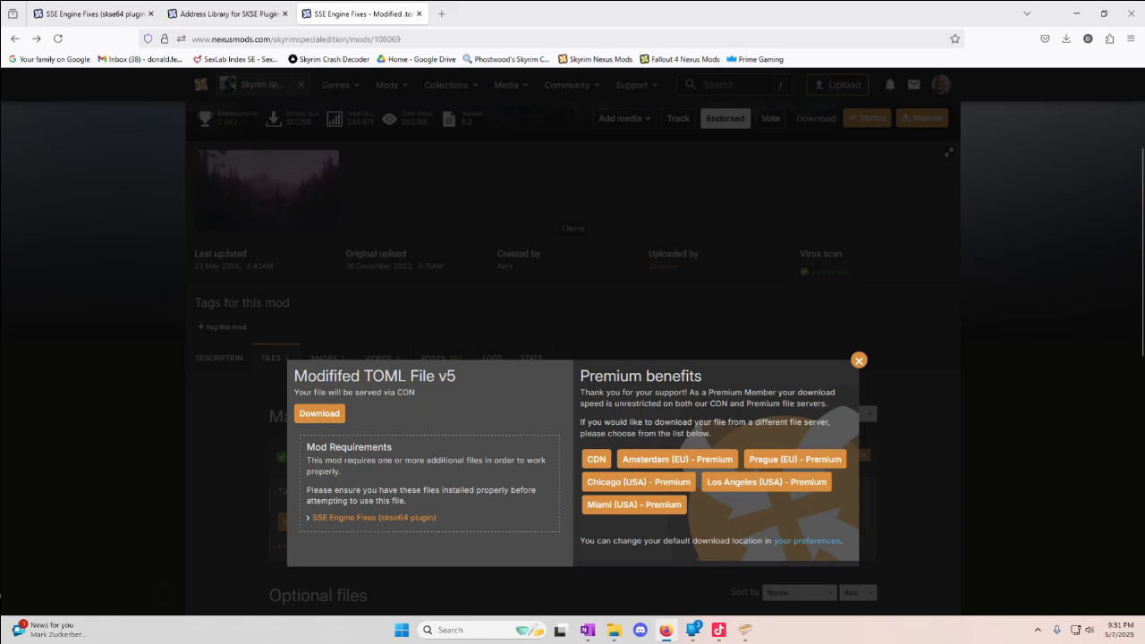
{"action": "left_click", "coordinate": [1065, 38]}
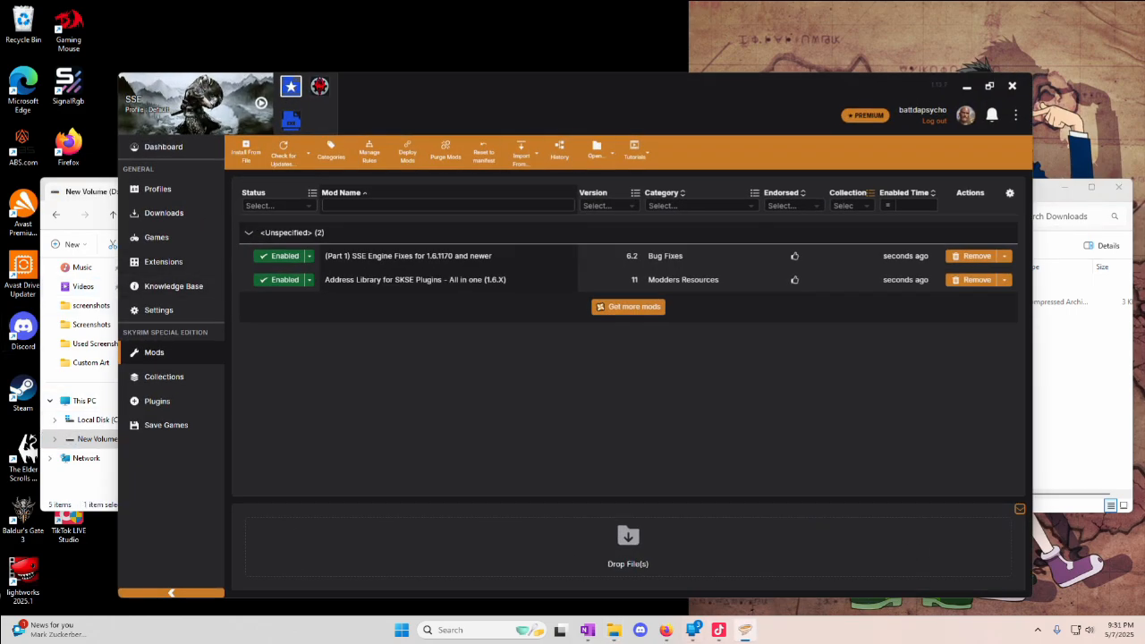
Step: Maximize Vortex and open the Mod Staging Folder from the Open... menu
{"action": "left_click", "coordinate": [989, 86]}
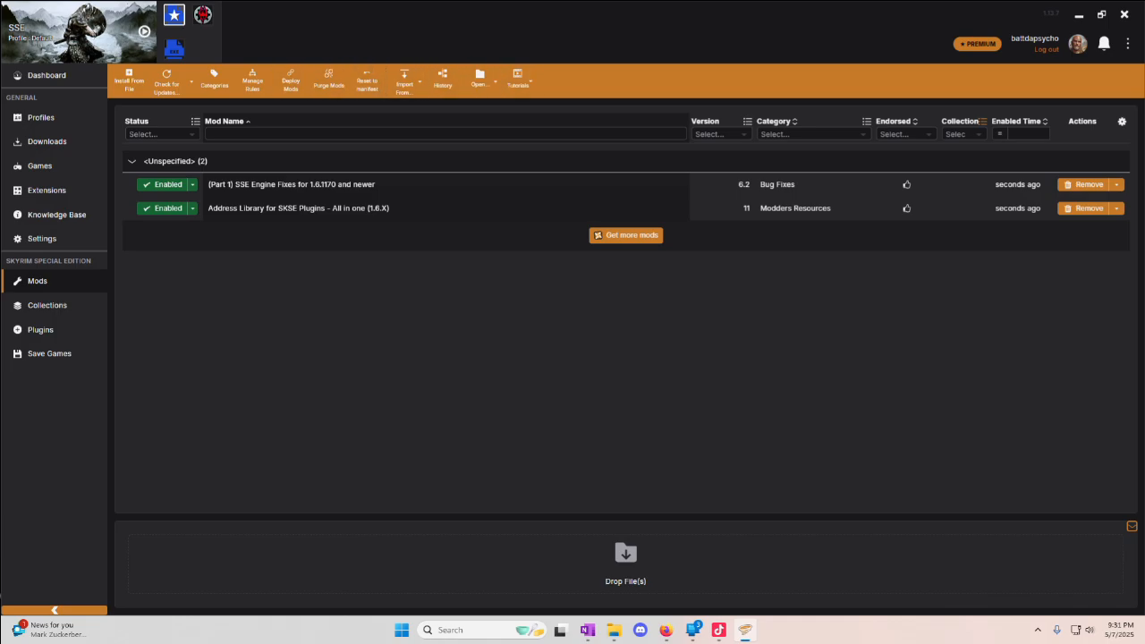
{"action": "left_click", "coordinate": [478, 79]}
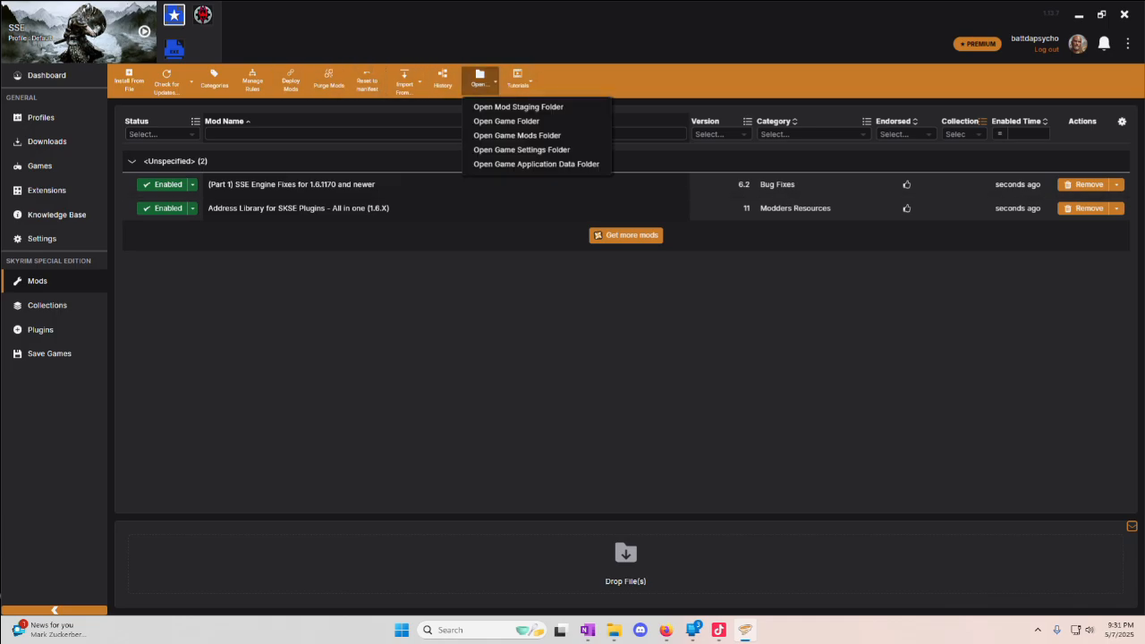
{"action": "mouse_move", "coordinate": [518, 106]}
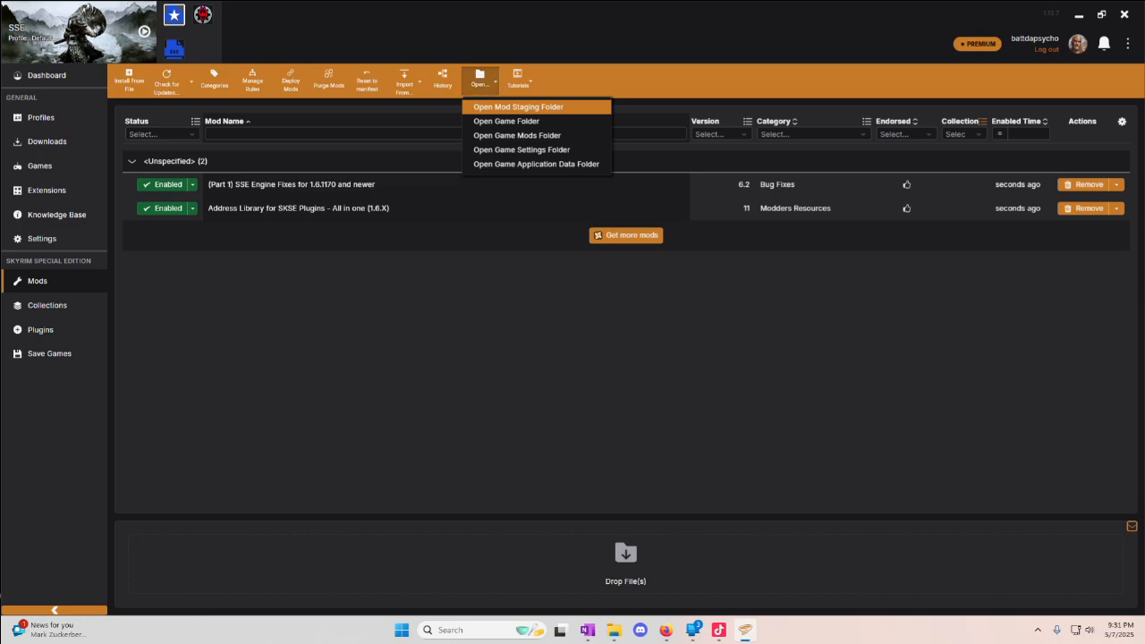
{"action": "left_click", "coordinate": [518, 106]}
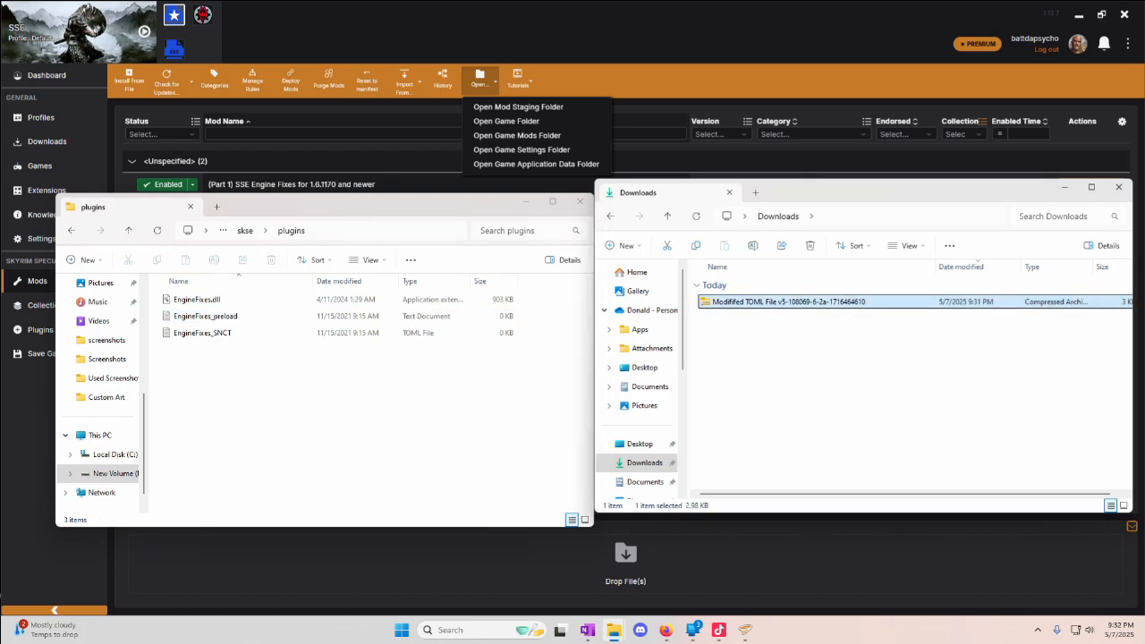
Step: Extract the TOML v5 archive, browse into skse\plugins, and open Skyrim Mods
{"action": "right_click", "coordinate": [787, 301]}
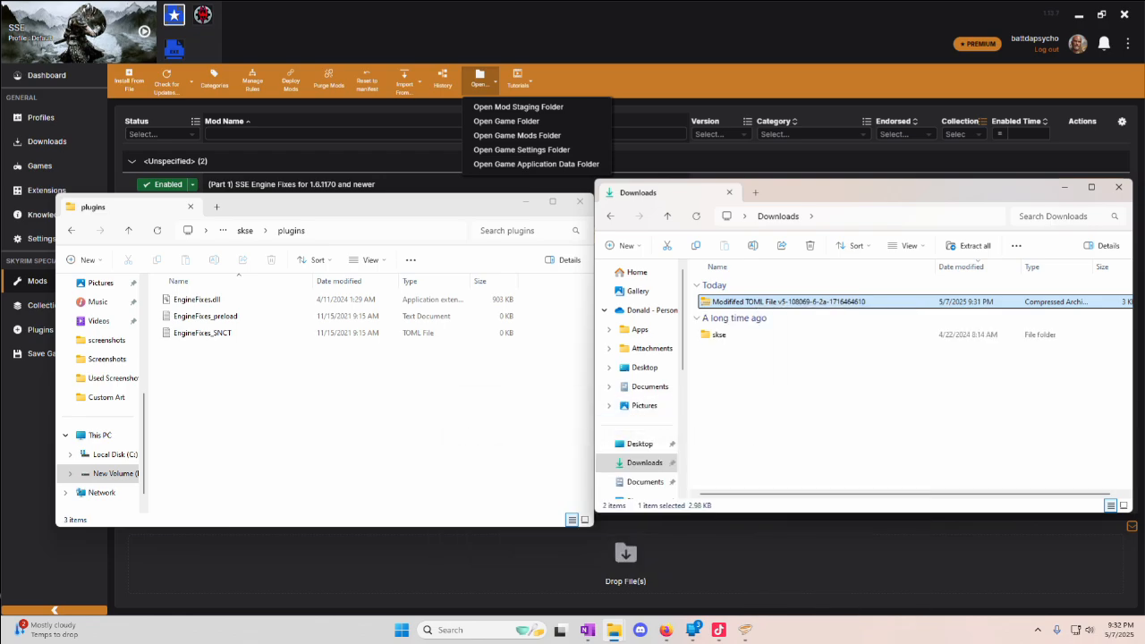
{"action": "double_click", "coordinate": [718, 334]}
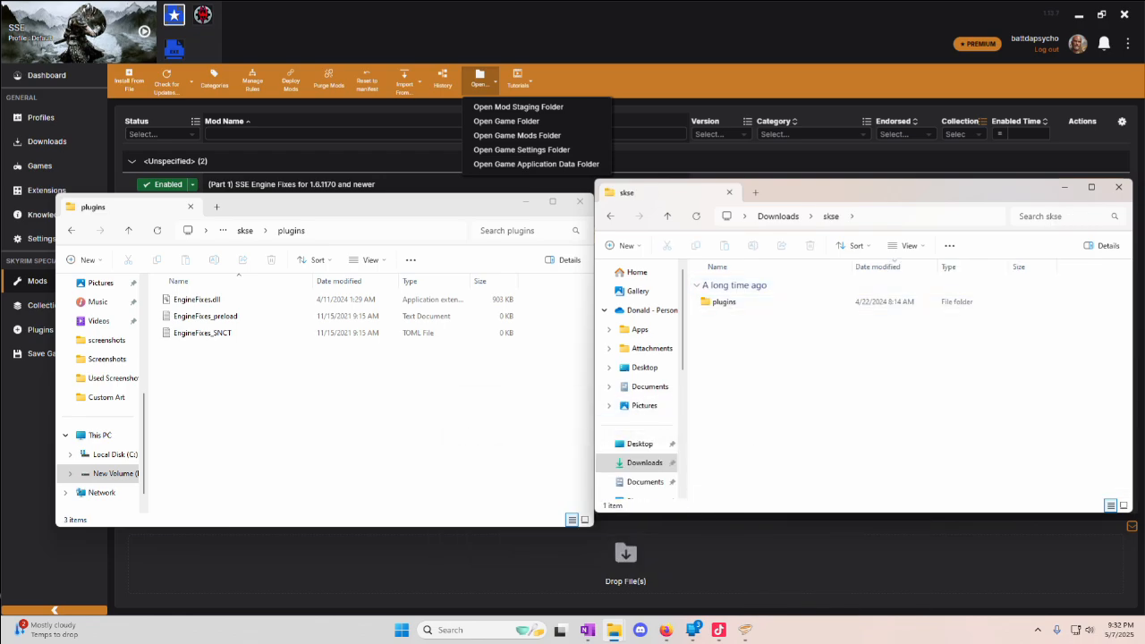
{"action": "double_click", "coordinate": [724, 302]}
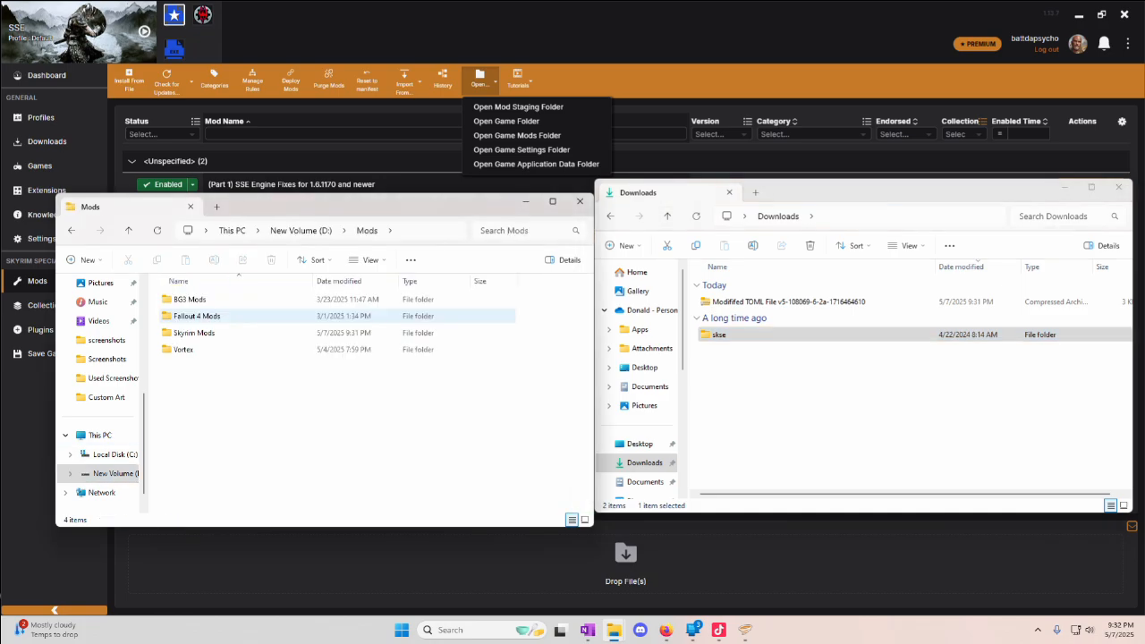
{"action": "double_click", "coordinate": [193, 332]}
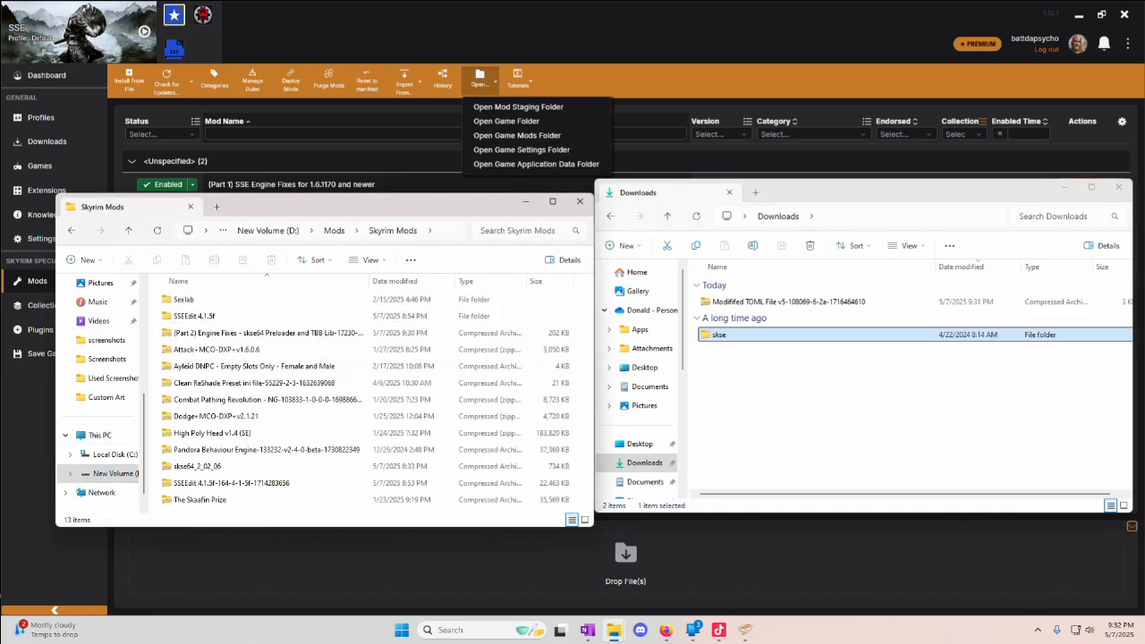